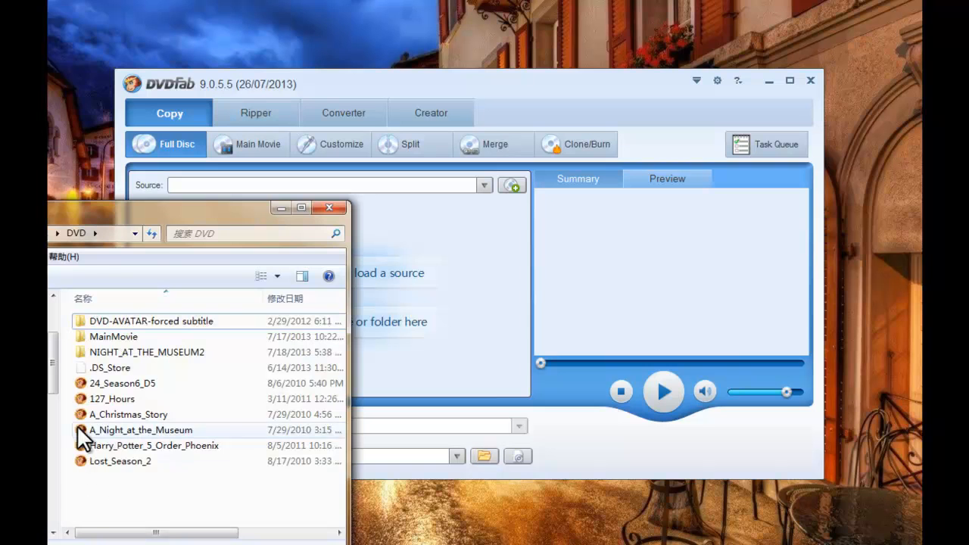
Load the A_Christmas_Story DVD image as the full-disc copy source.
double_click(127, 415)
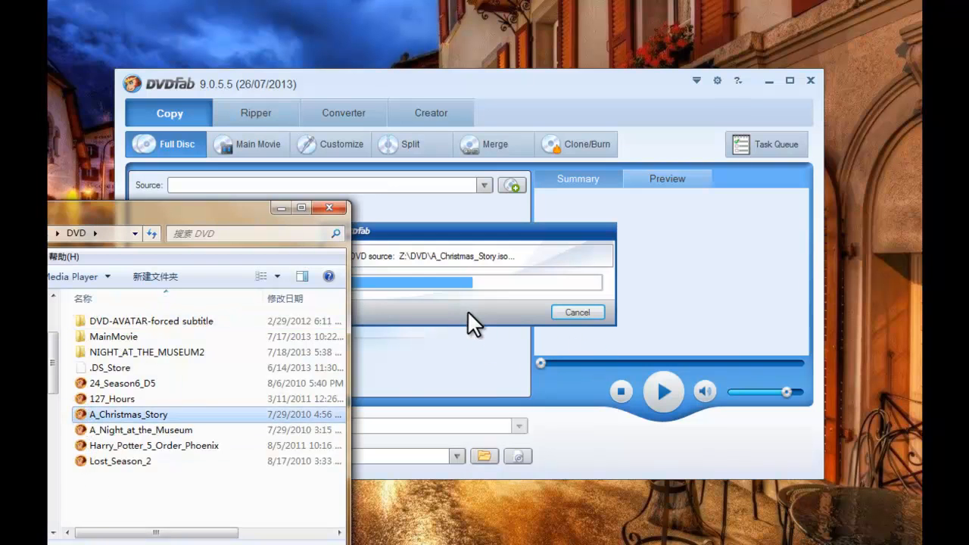
mouse_move(467, 326)
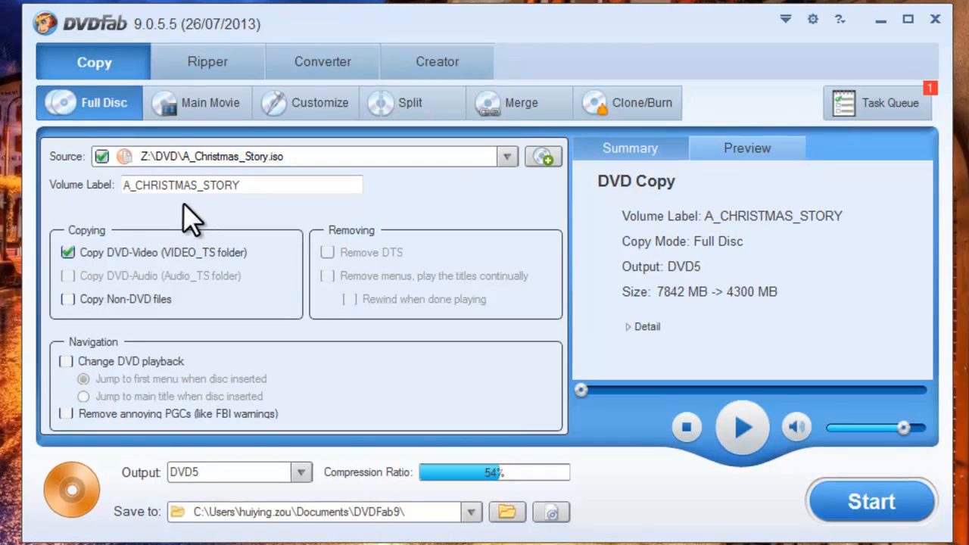
mouse_move(219, 114)
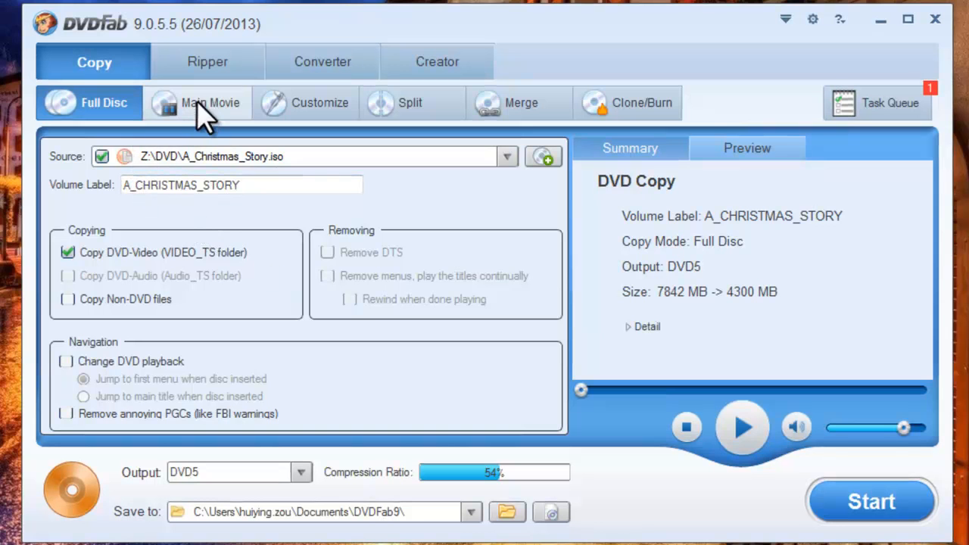
Switch to Main Movie mode on title 1, keeping English AC-3/2 audio and the Spanish subtitles.
left_click(211, 103)
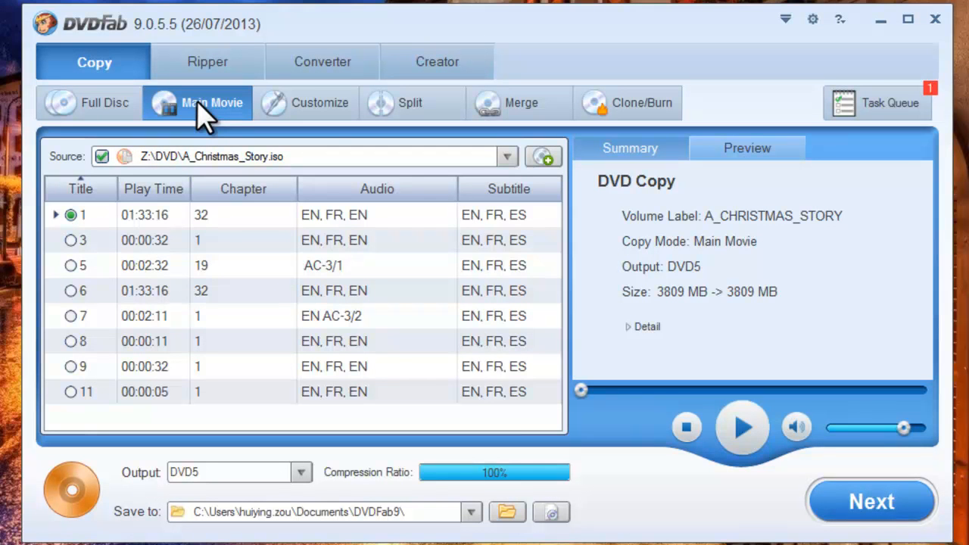
mouse_move(215, 220)
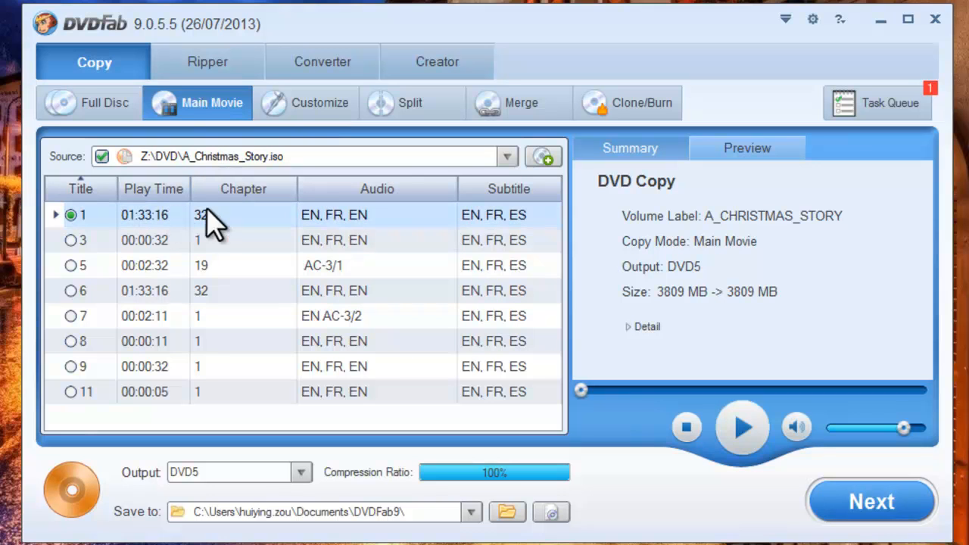
mouse_move(381, 227)
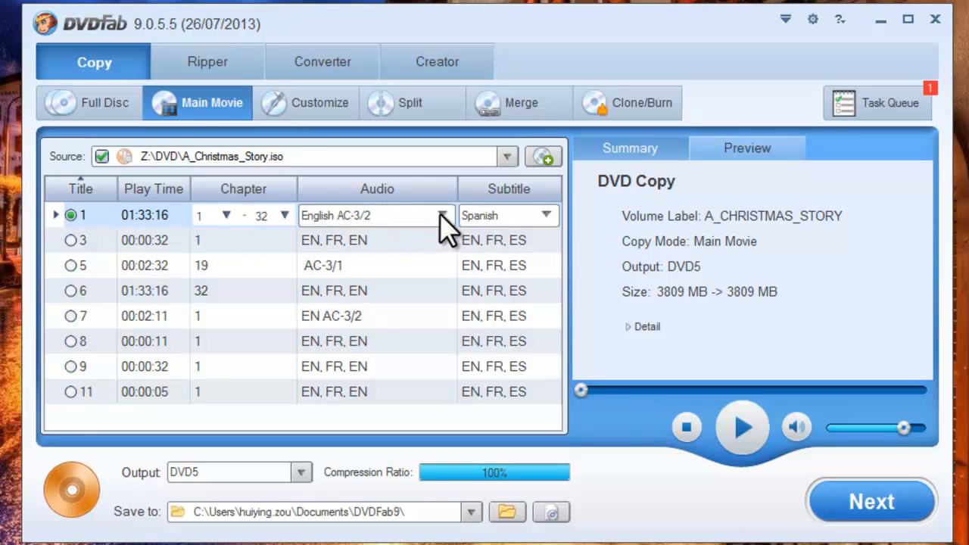
left_click(442, 215)
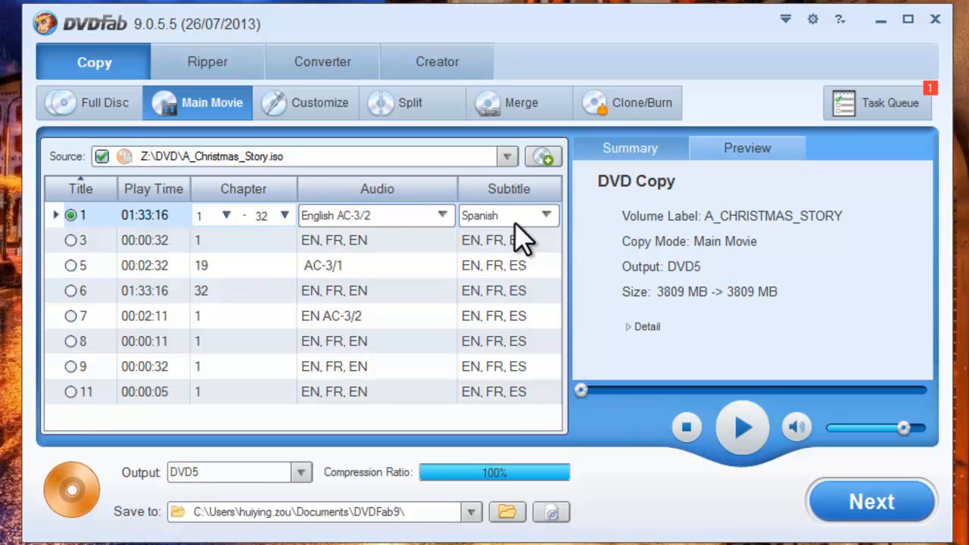
left_click(545, 215)
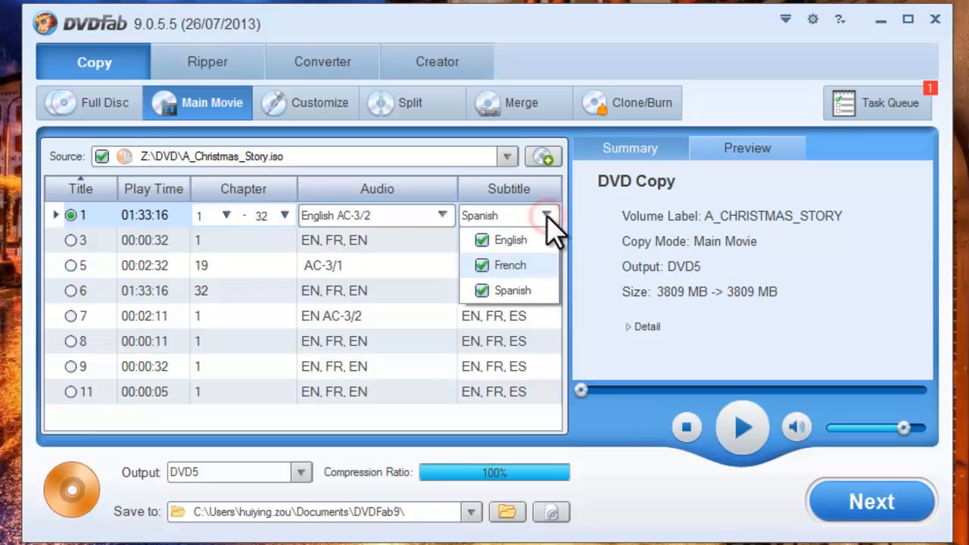
left_click(545, 215)
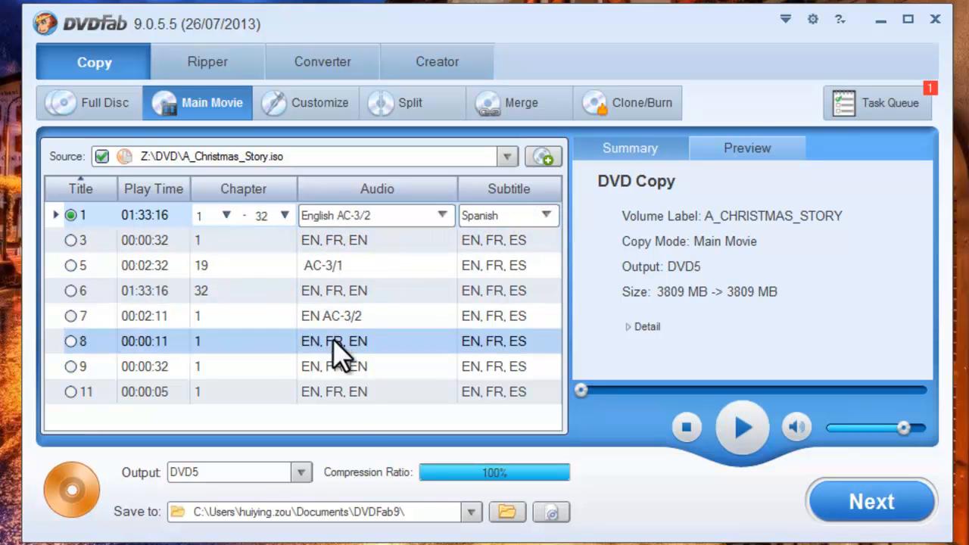
mouse_move(472, 524)
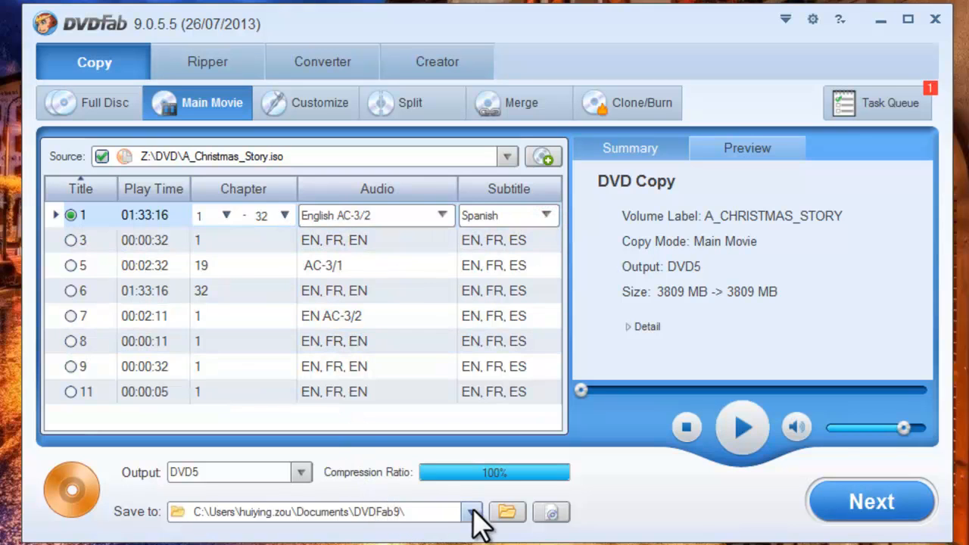
mouse_move(508, 525)
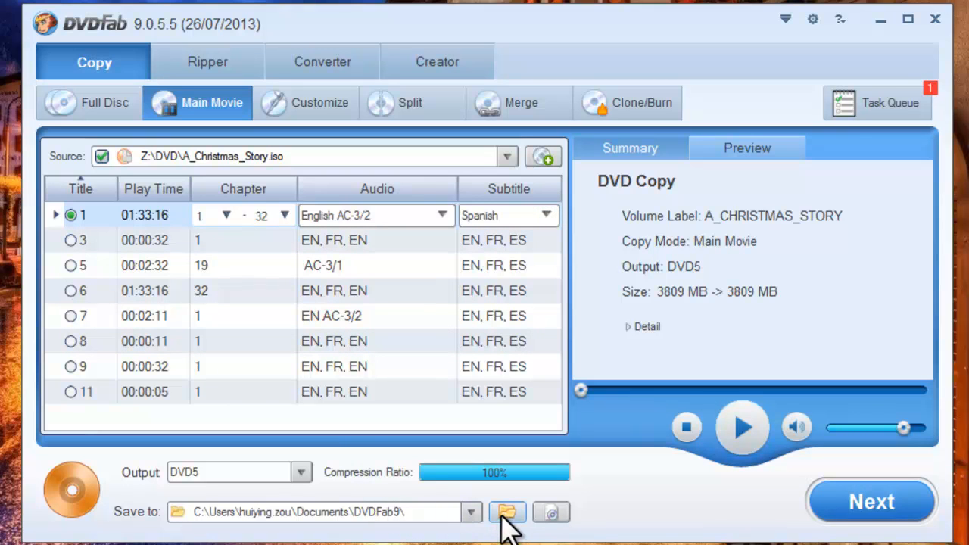
mouse_move(518, 538)
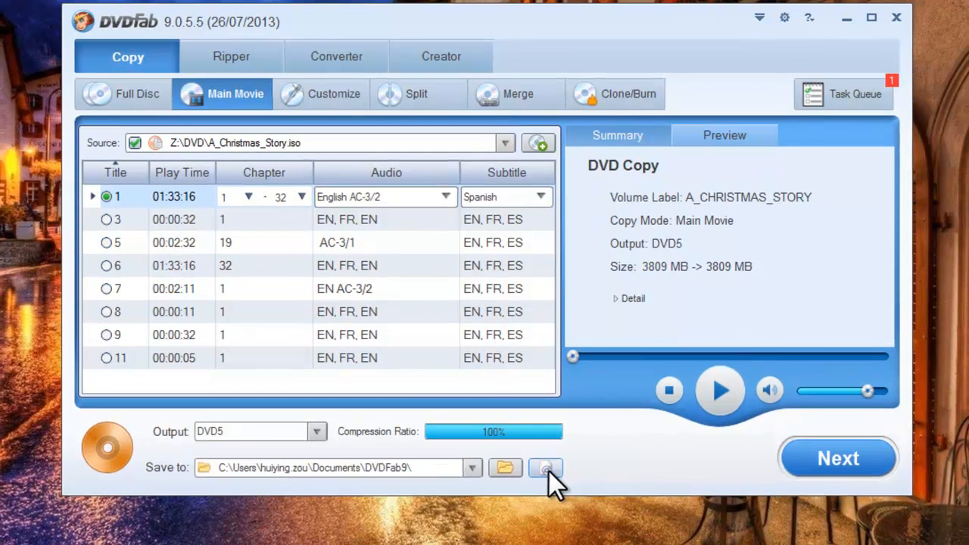
left_click(471, 466)
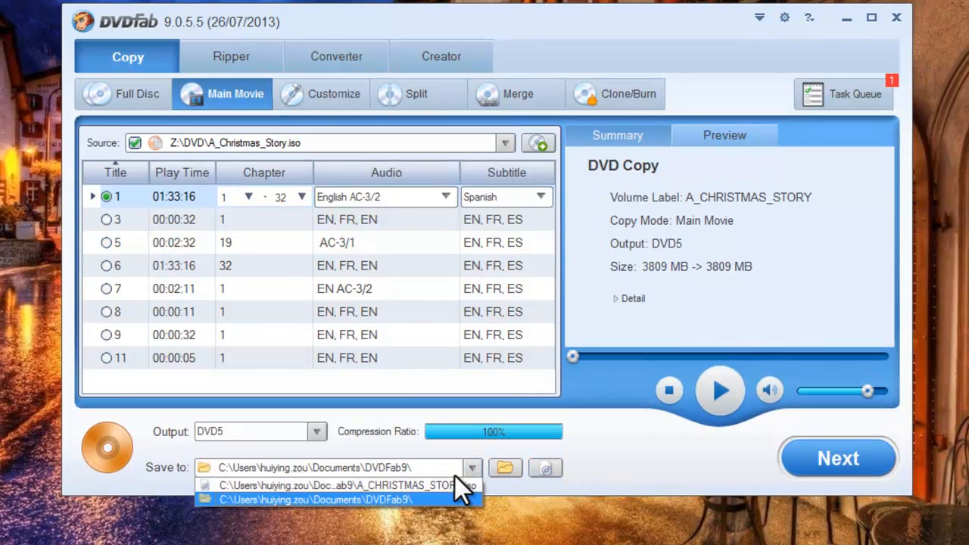
left_click(345, 485)
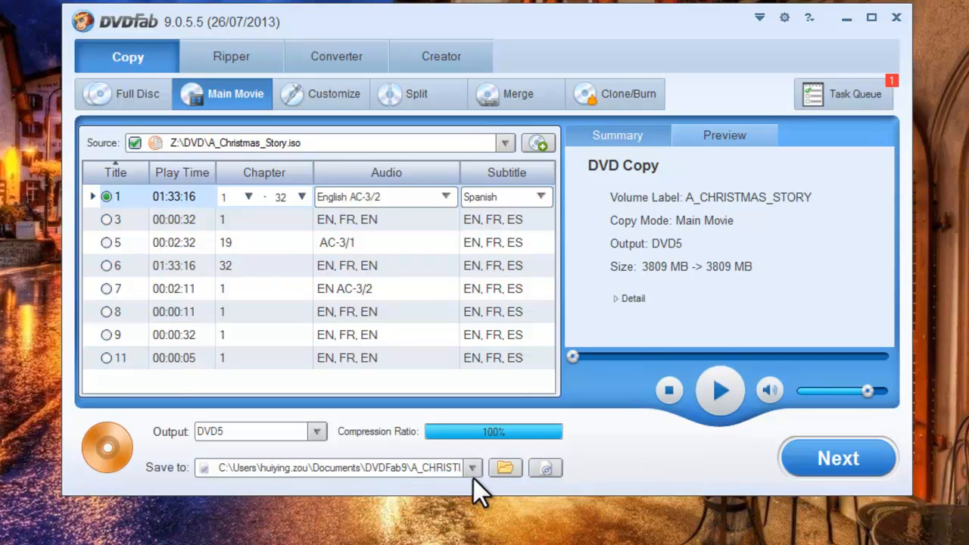
left_click(472, 466)
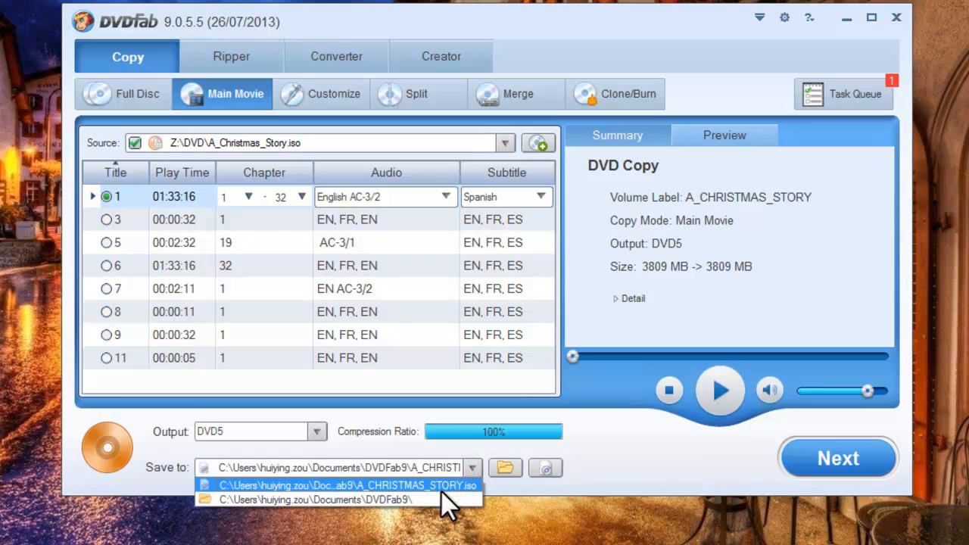
left_click(342, 486)
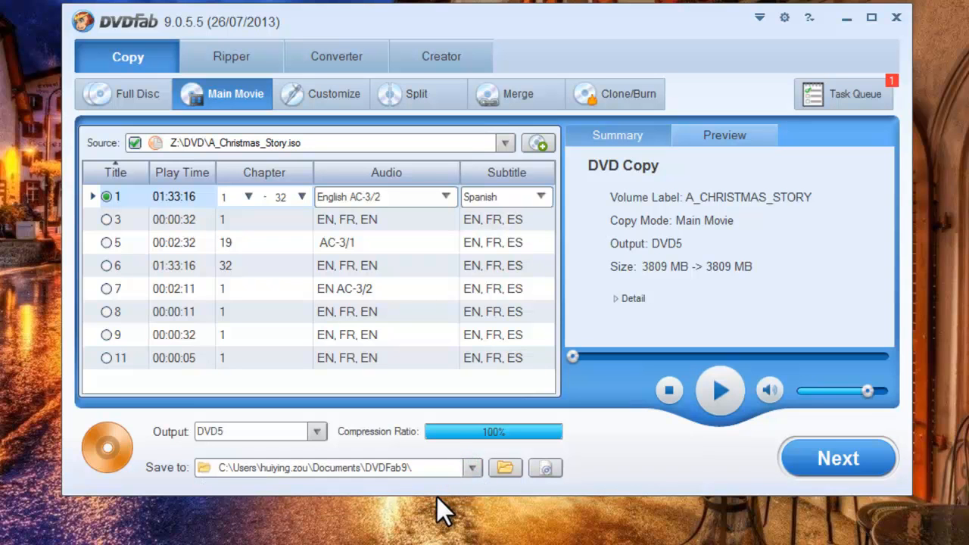
mouse_move(445, 513)
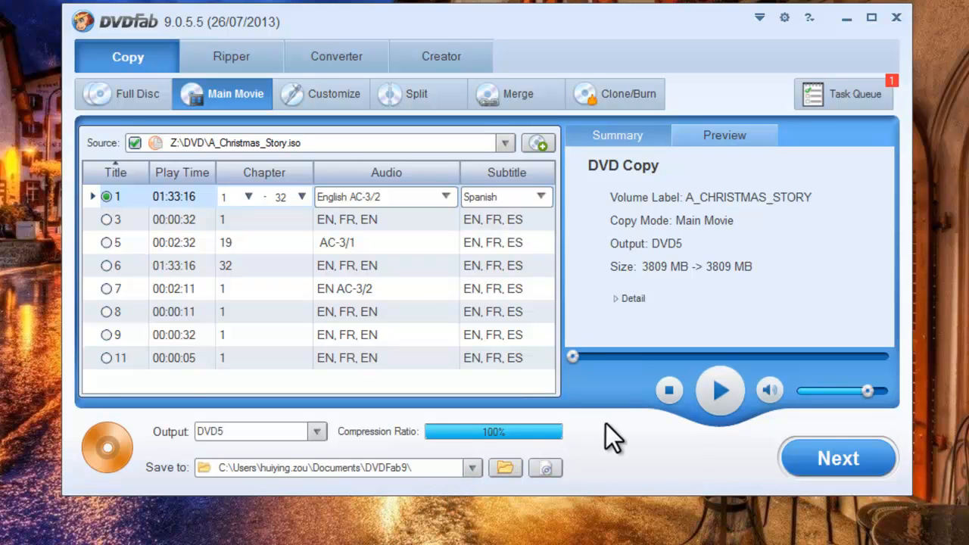
Advance to the copy options and review the output size choices, keeping DVD5.
left_click(838, 458)
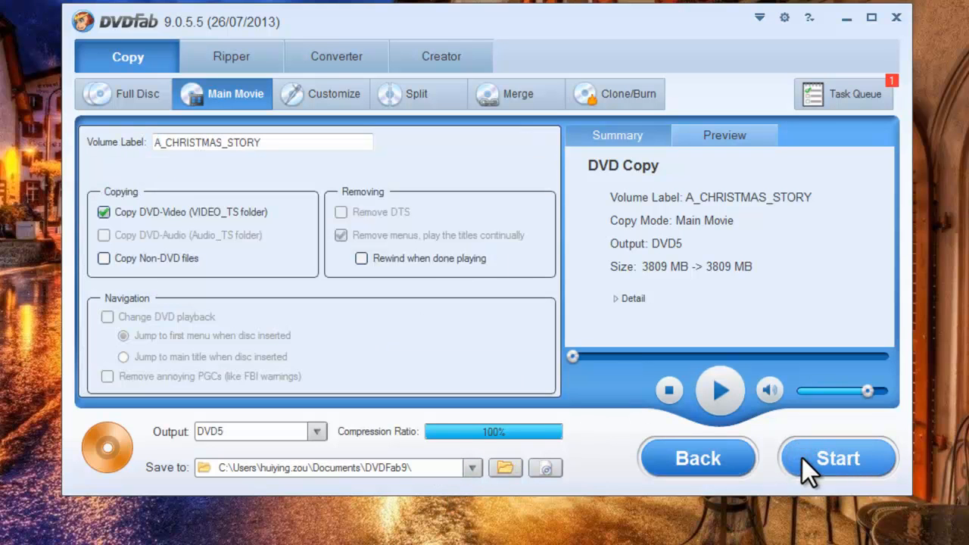
mouse_move(112, 241)
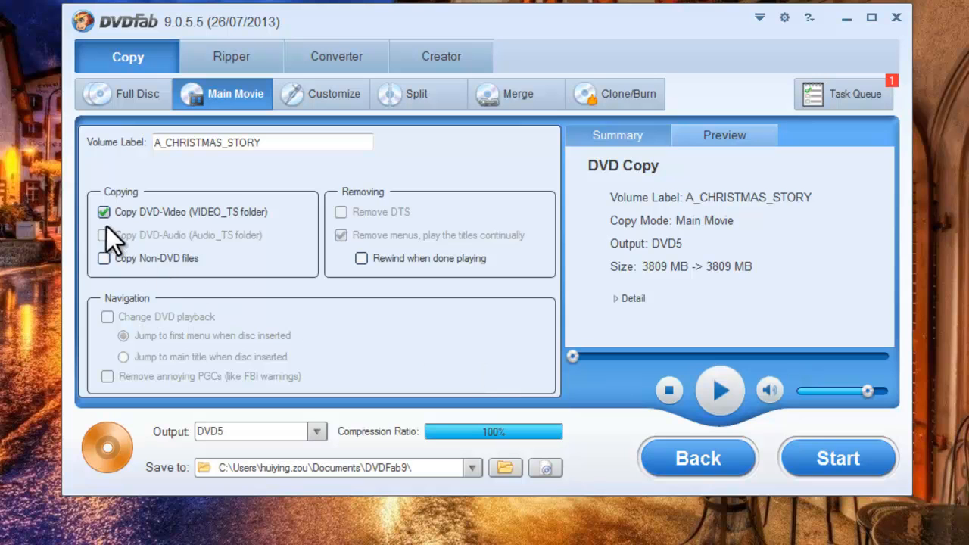
mouse_move(106, 270)
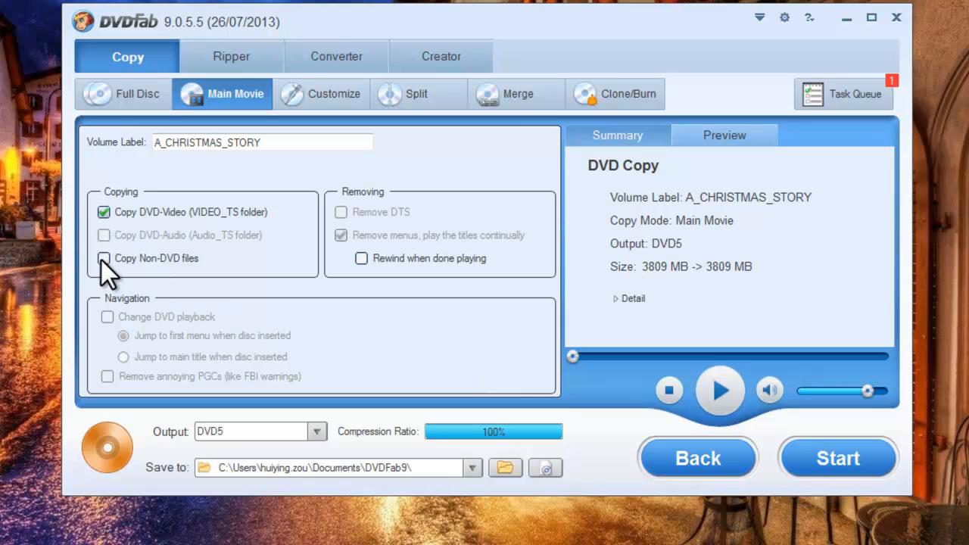
mouse_move(439, 440)
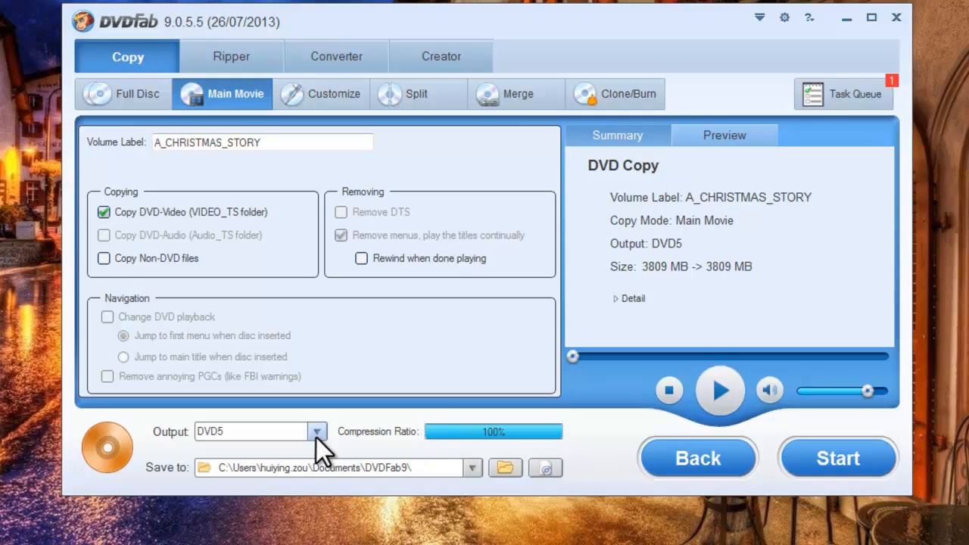
left_click(315, 432)
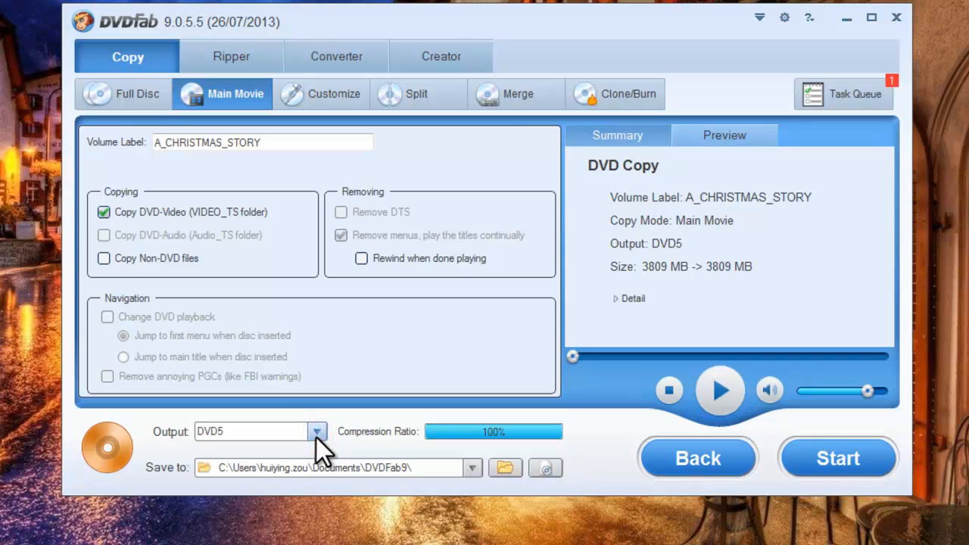
mouse_move(609, 473)
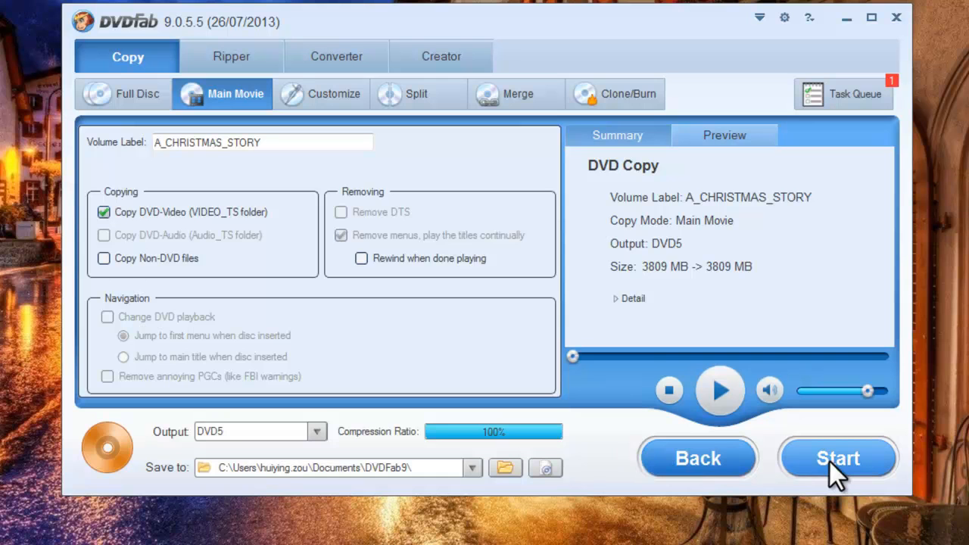
Start the main-movie copy, overwriting the existing A_CHRISTMAS_STORY folder, and view the task summary.
left_click(838, 458)
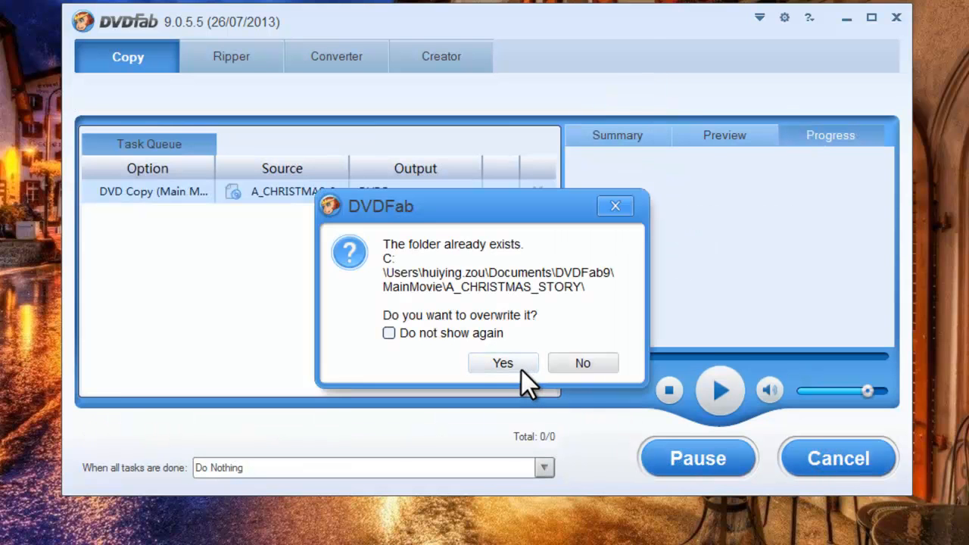
left_click(503, 363)
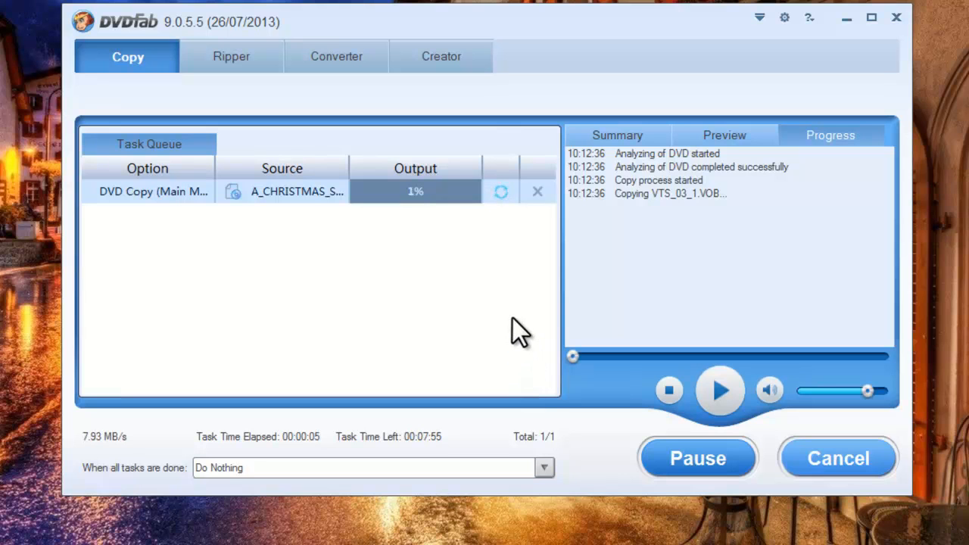
left_click(618, 135)
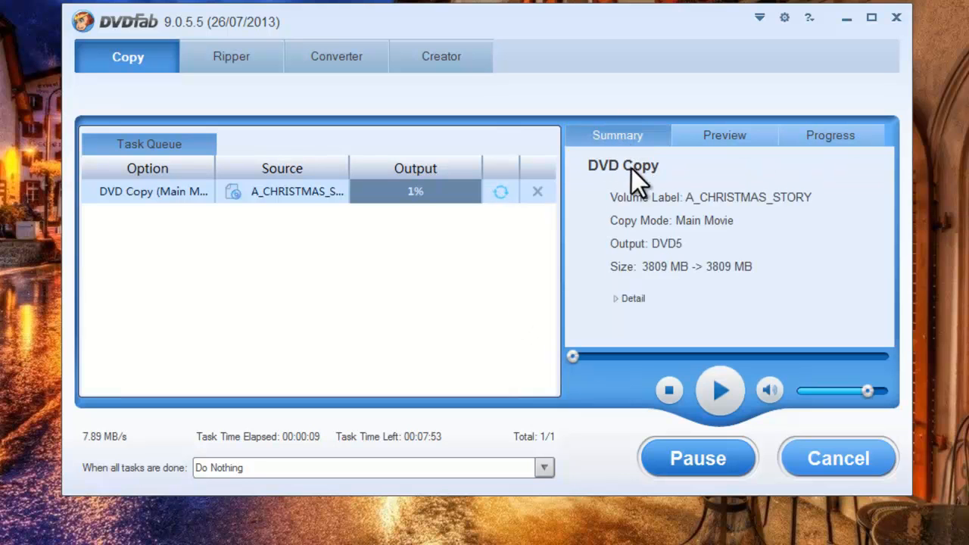
mouse_move(748, 309)
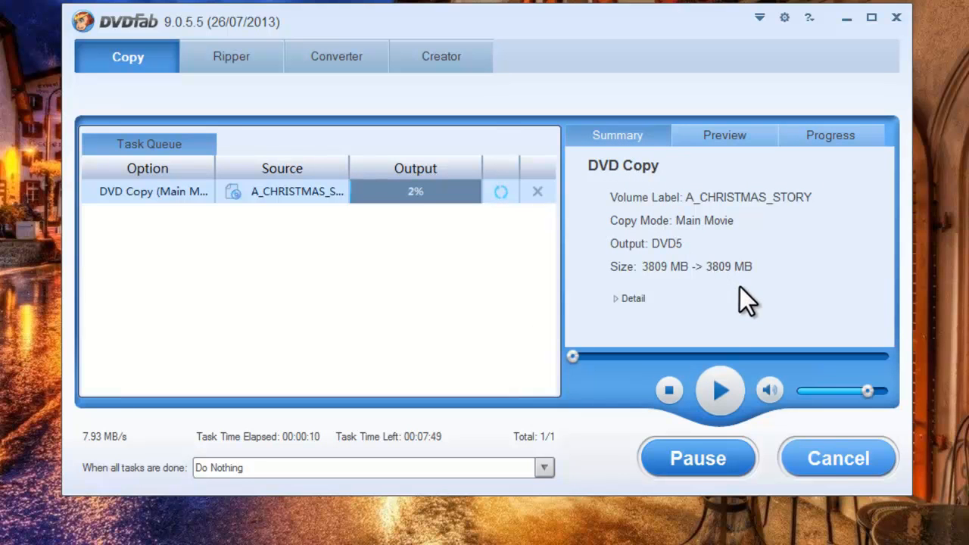
mouse_move(763, 321)
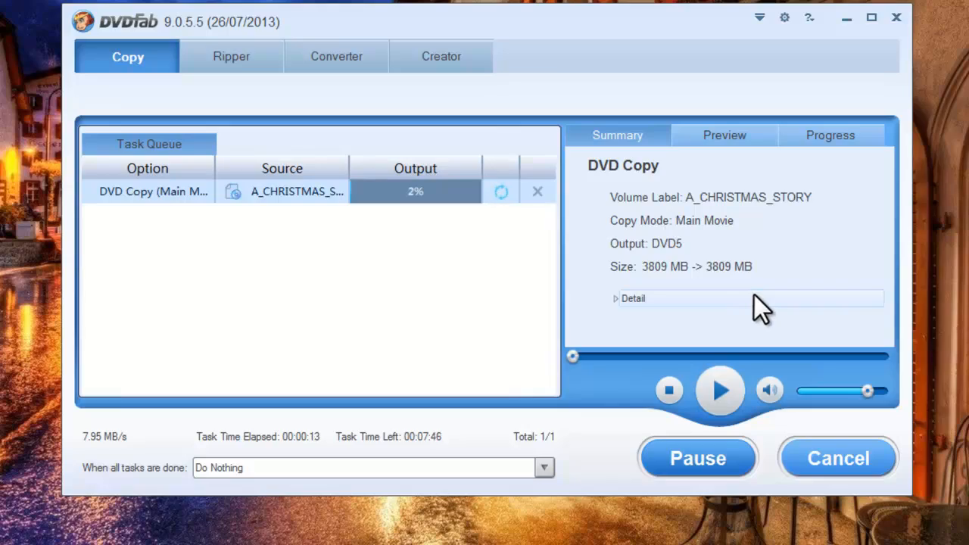